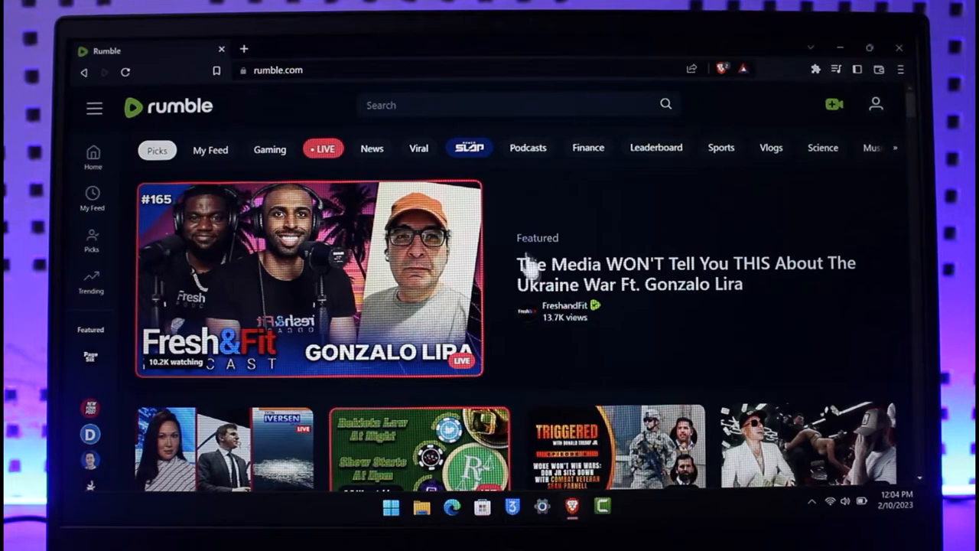
Bring up Rumble's create menu with its Upload Video and Go Live choices
scroll(down, 3)
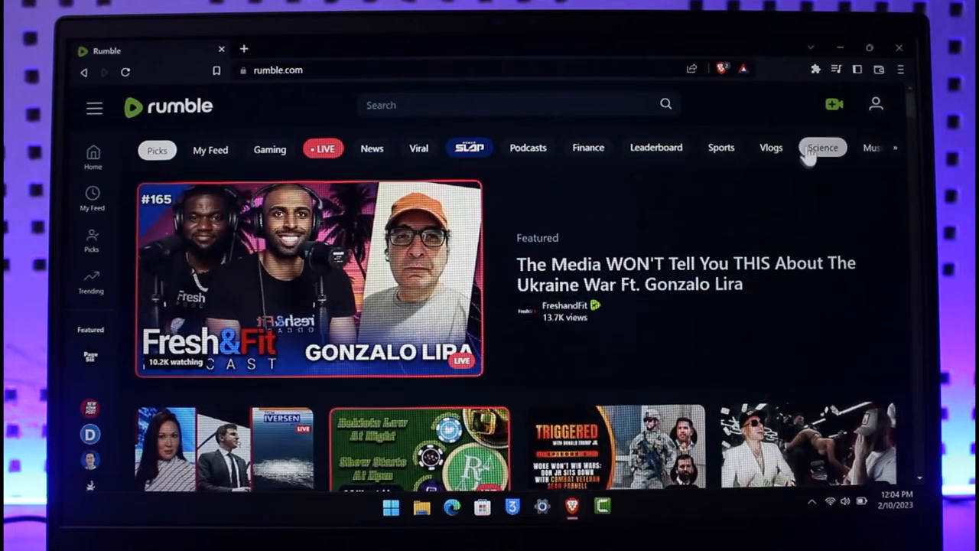
click(833, 104)
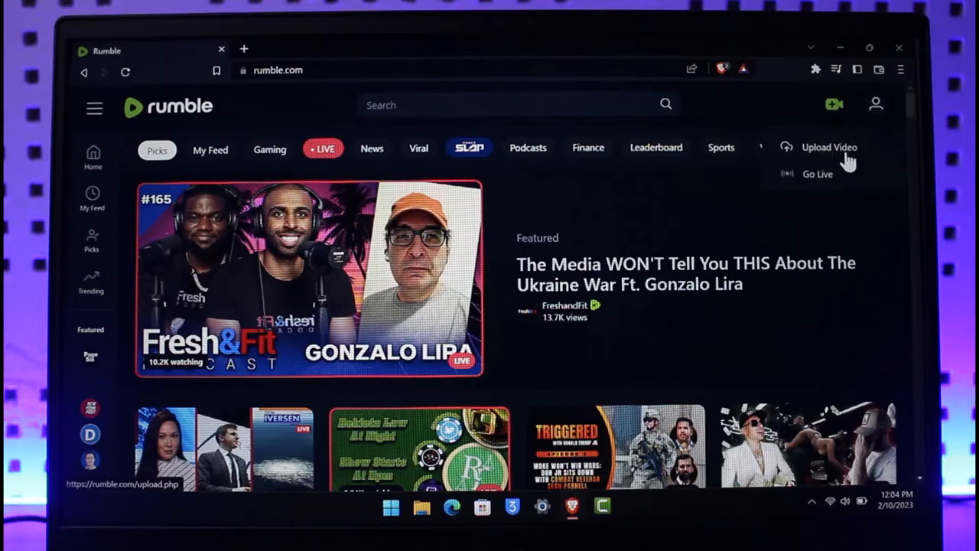
Start a new video upload so the file picker appears
click(829, 147)
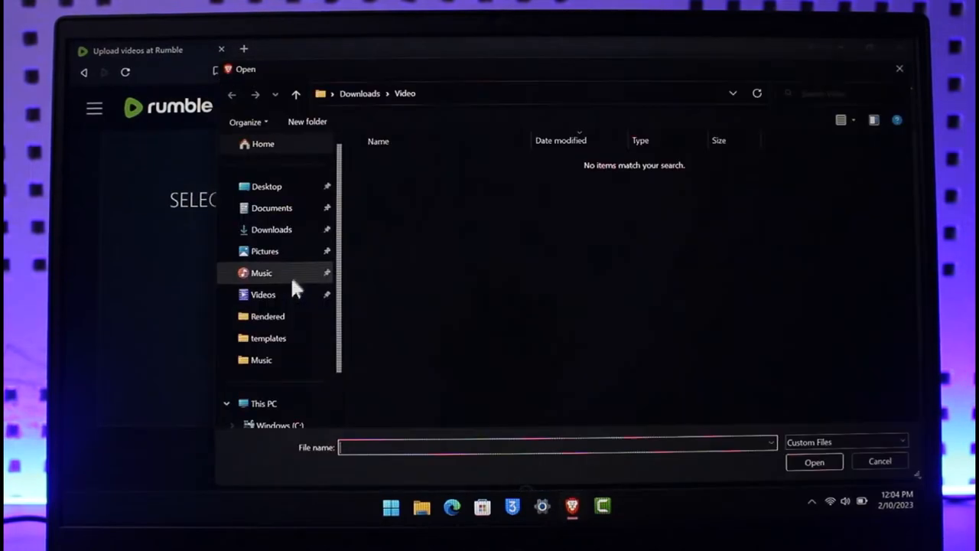
mouse_move(417, 233)
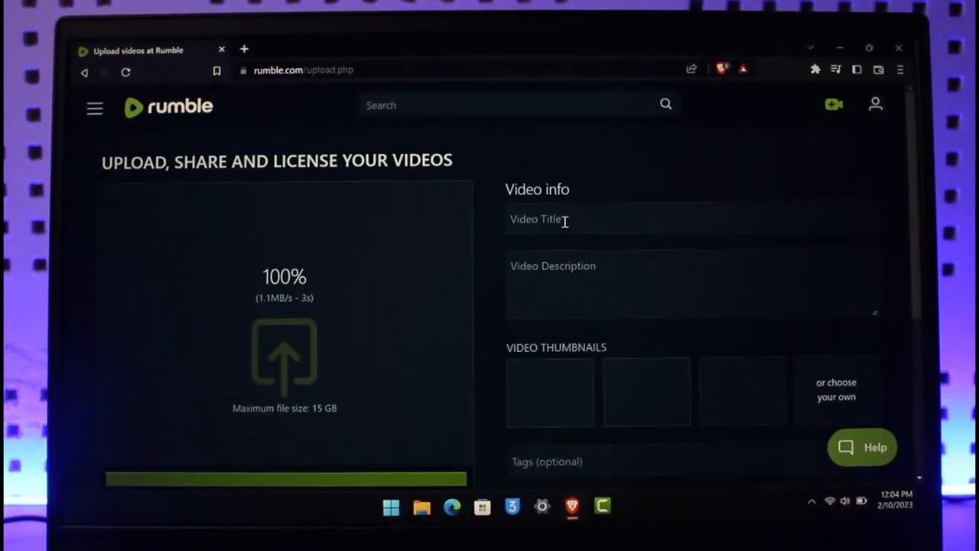
Title the video 123, describe it as 456, and choose the red welcome thumbnail
text(123)
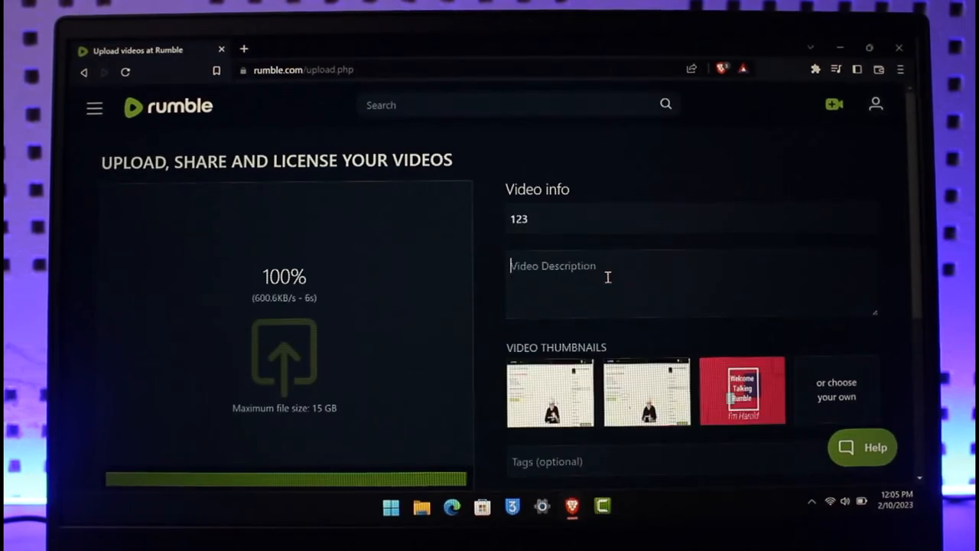
text(456)
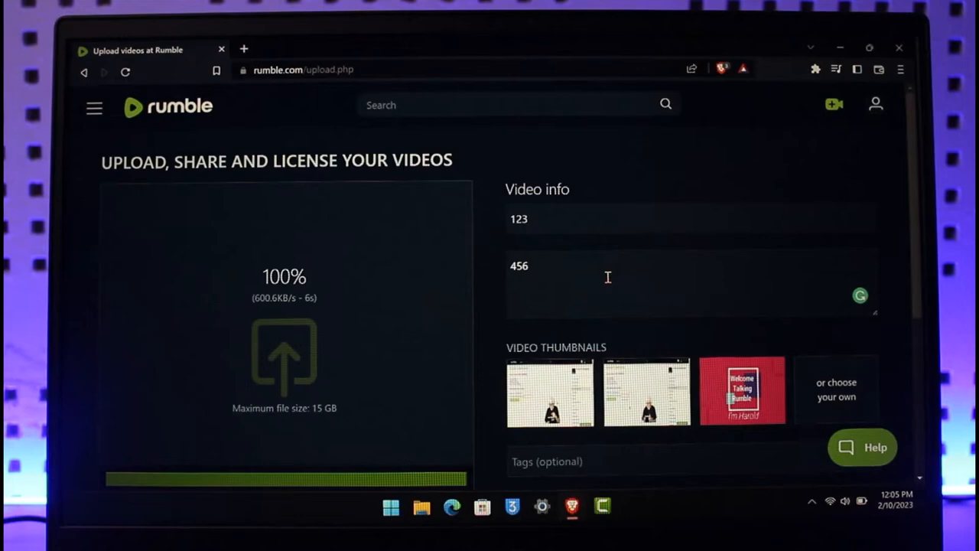
scroll(down, 3)
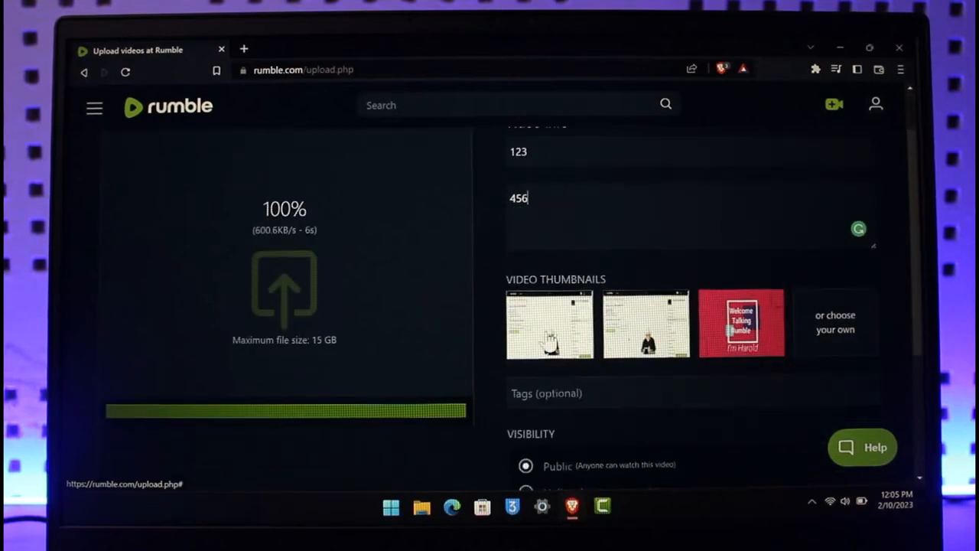
click(741, 323)
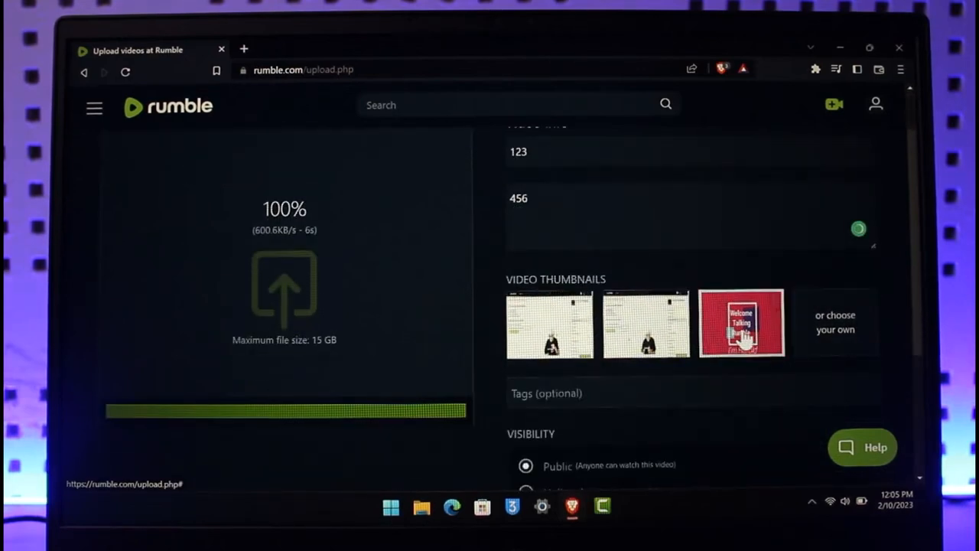
Try Unlisted visibility, settle on Public, and submit the video details
scroll(down, 3)
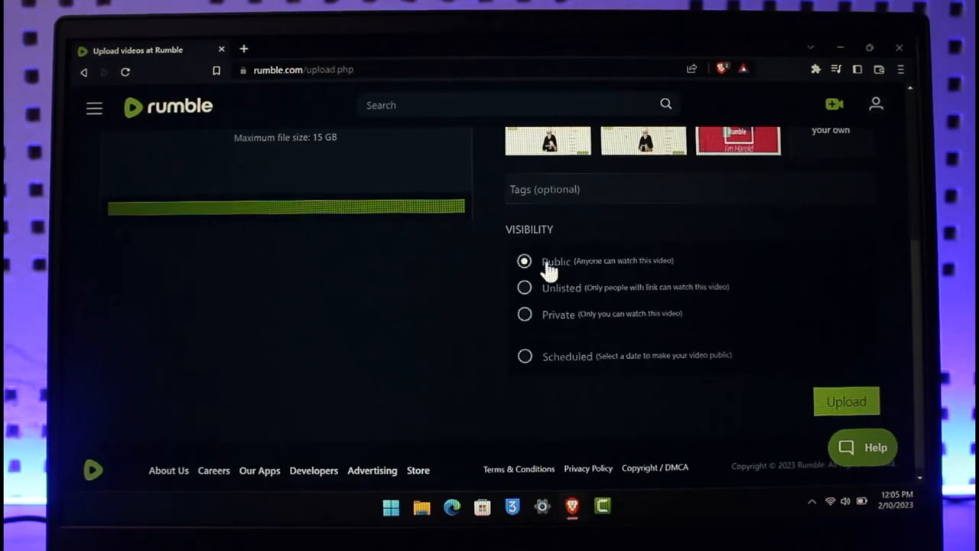
mouse_move(650, 282)
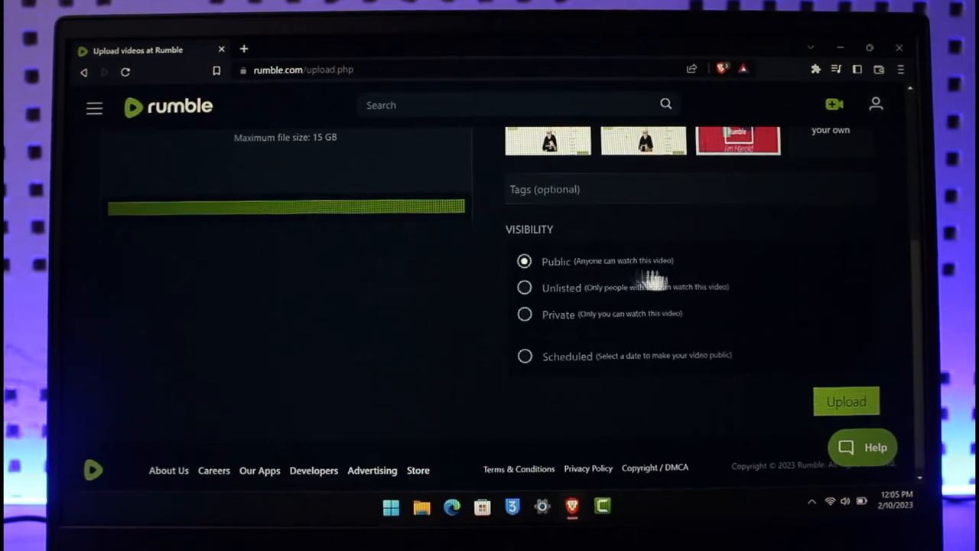
click(525, 287)
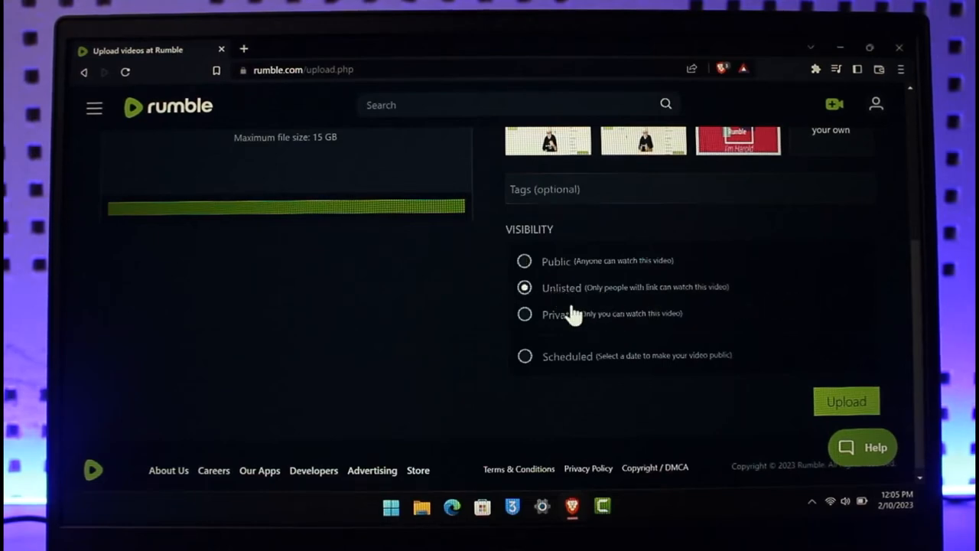
click(525, 356)
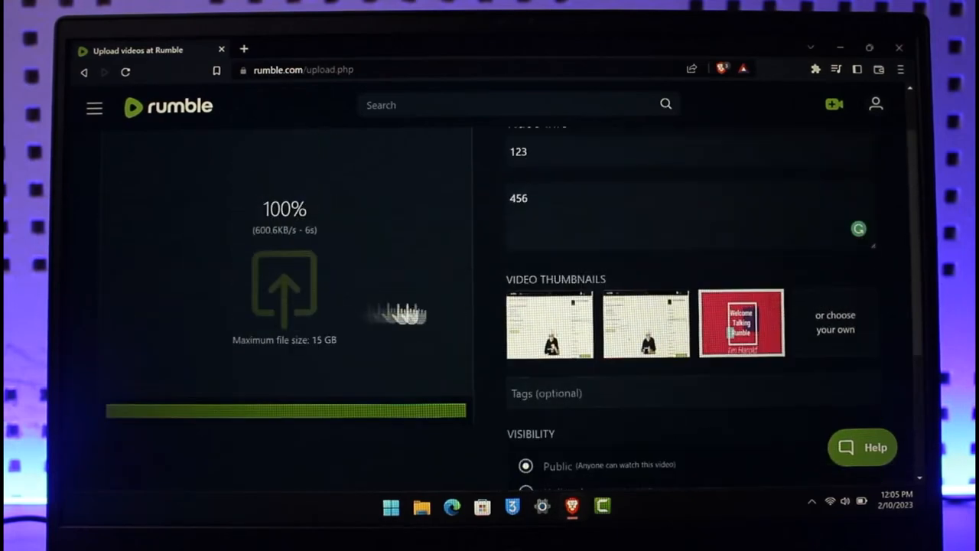
scroll(down, 3)
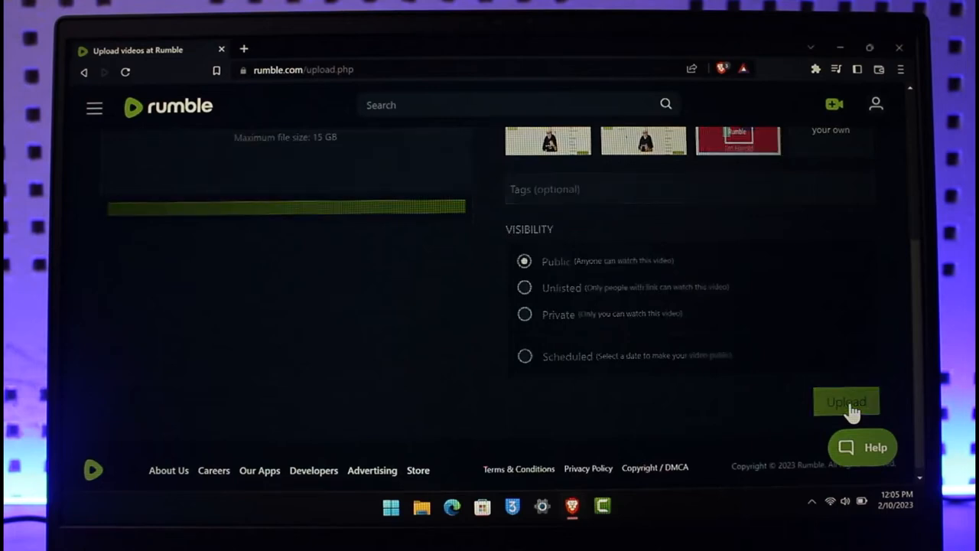
click(846, 402)
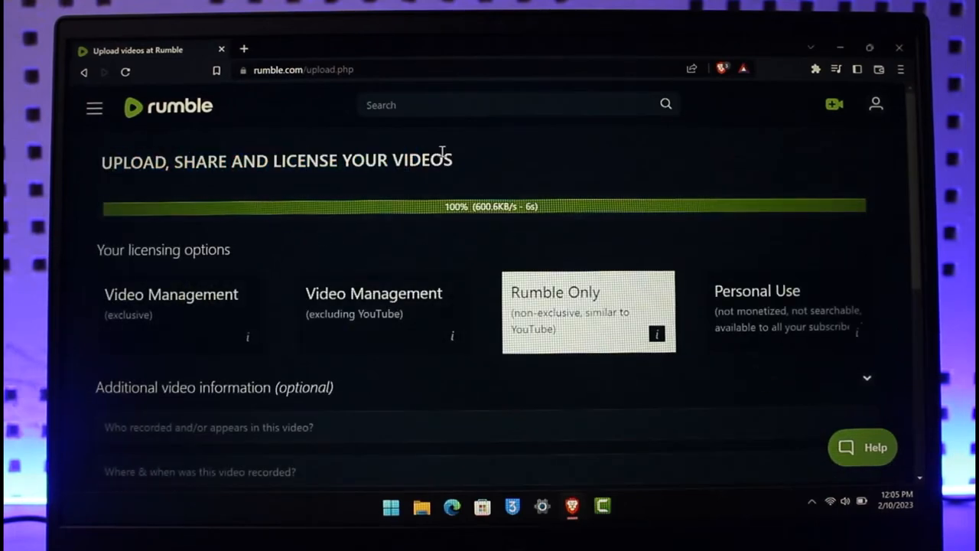
Choose the Rumble Only licensing card and review the options below it
scroll(down, 3)
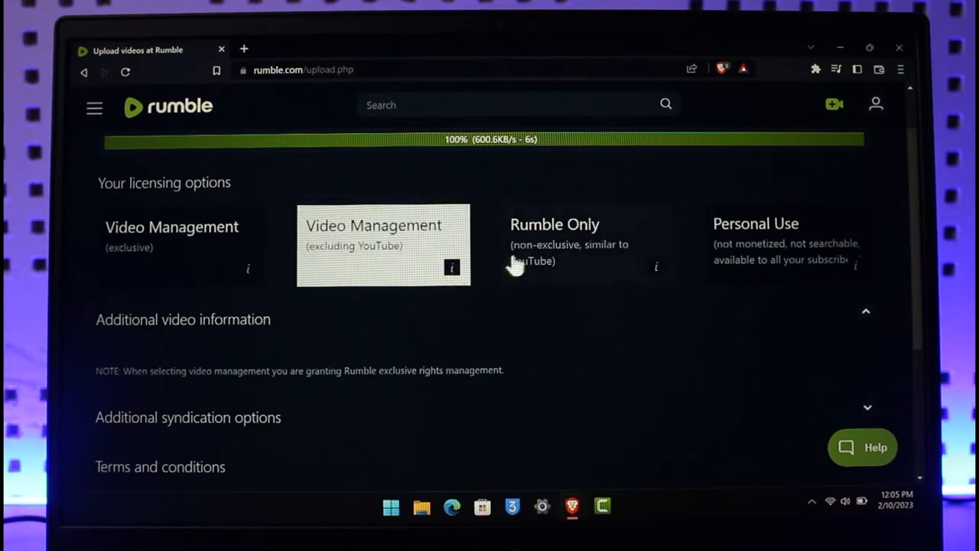
click(656, 267)
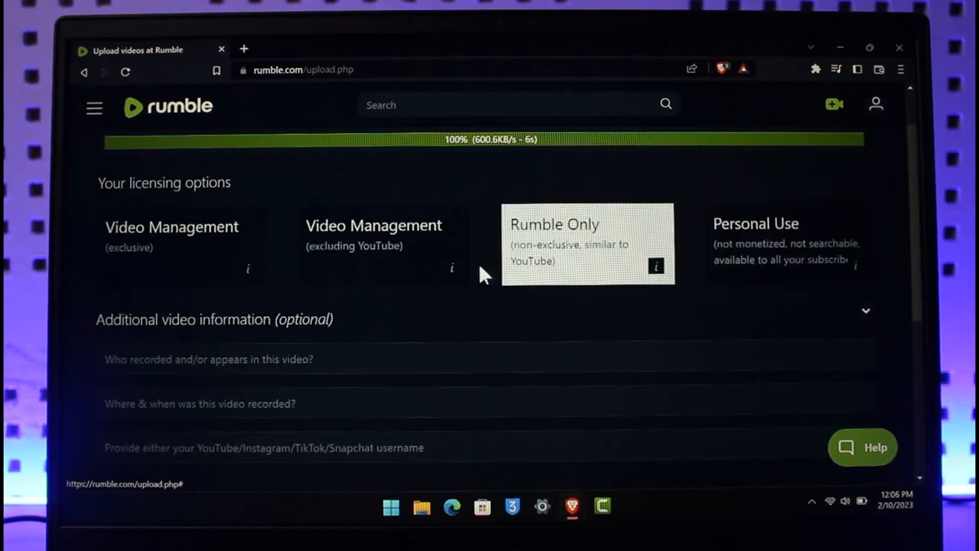
scroll(down, 3)
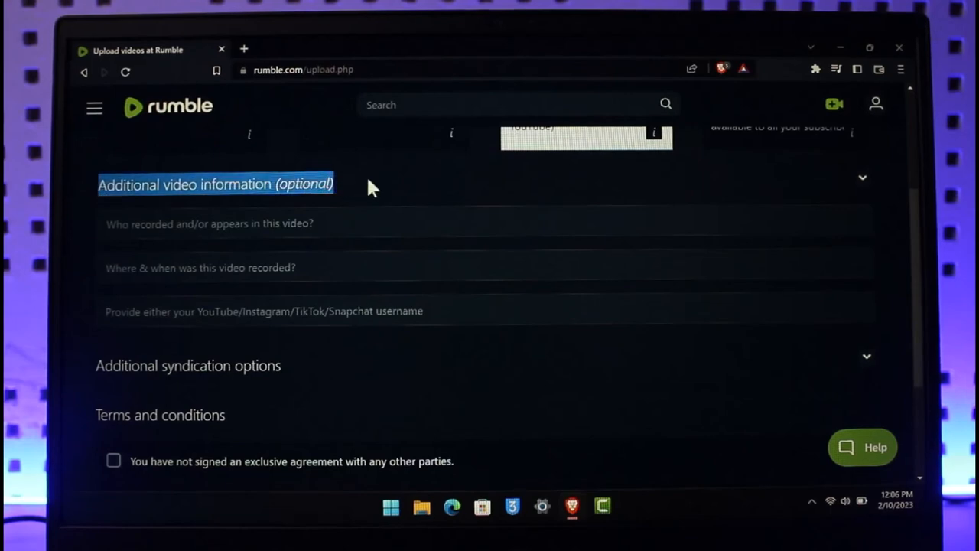
Agree to both terms and conditions statements and submit the upload
scroll(down, 3)
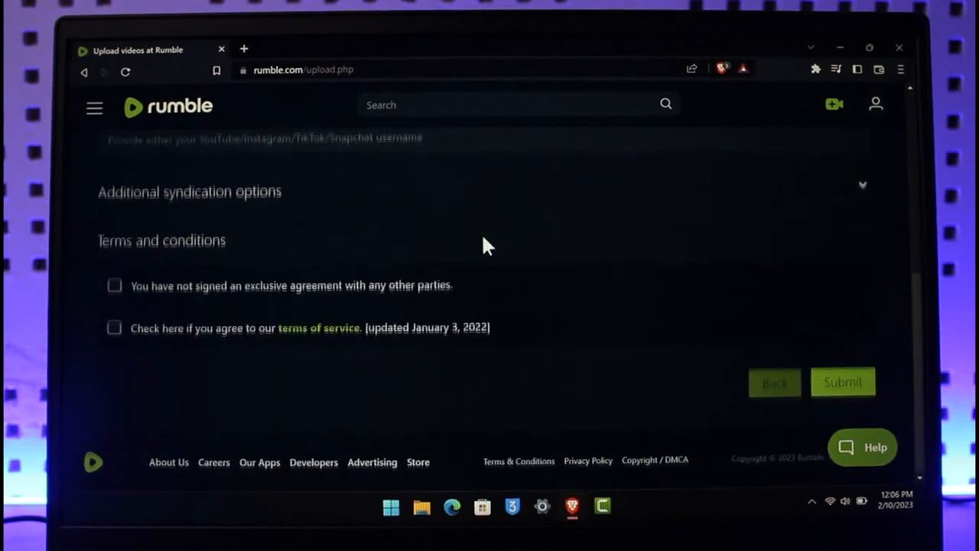
click(114, 327)
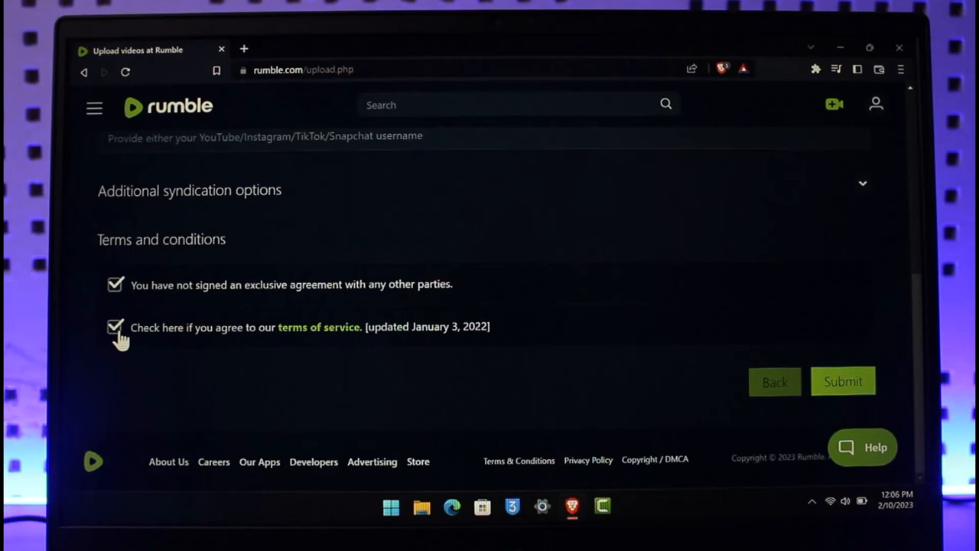
mouse_move(842, 382)
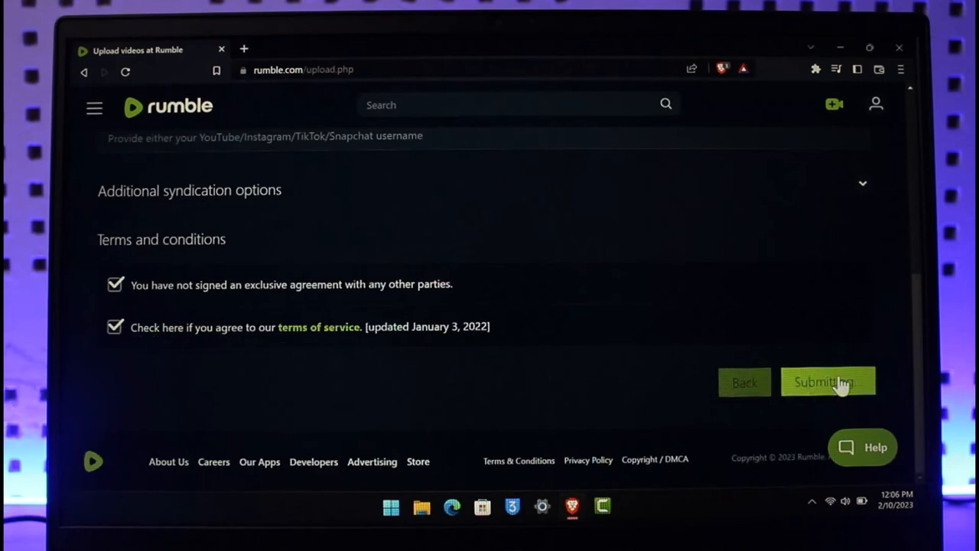
click(828, 382)
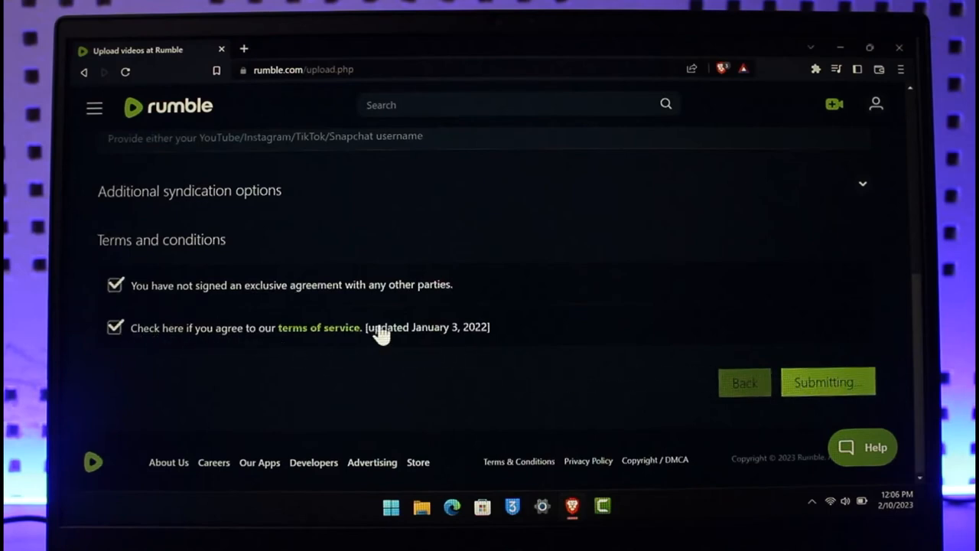
click(828, 382)
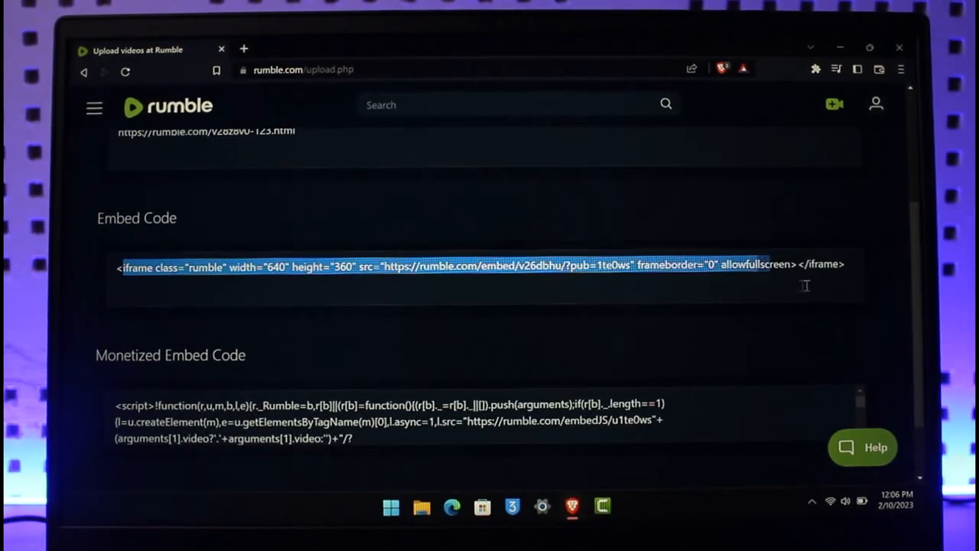
Review the direct link and embed codes, view video 123 in its own tab, then return
scroll(down, 3)
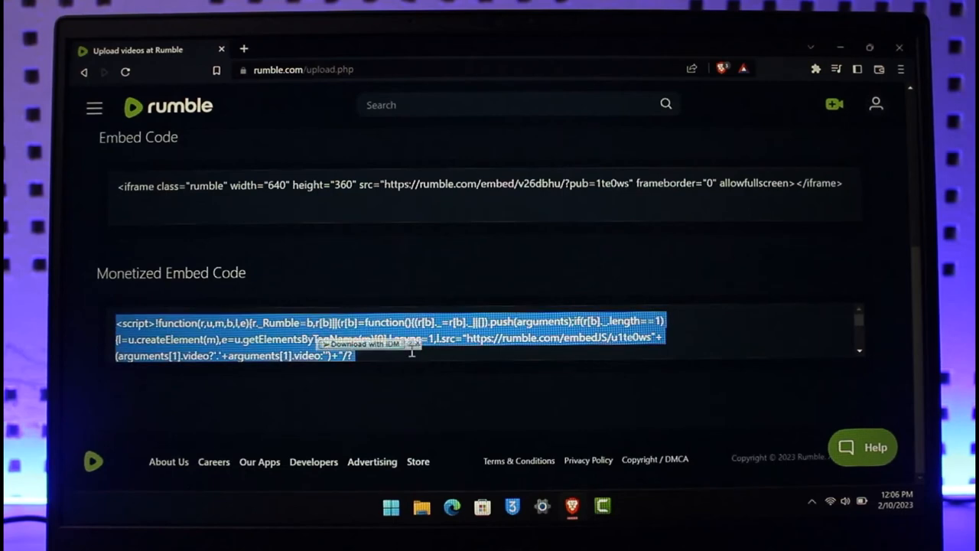
scroll(up, 3)
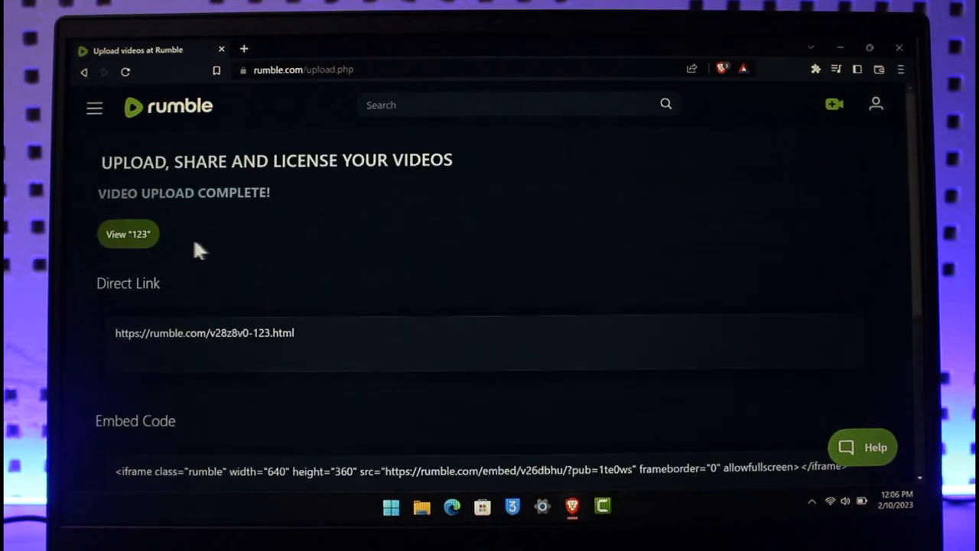
click(128, 233)
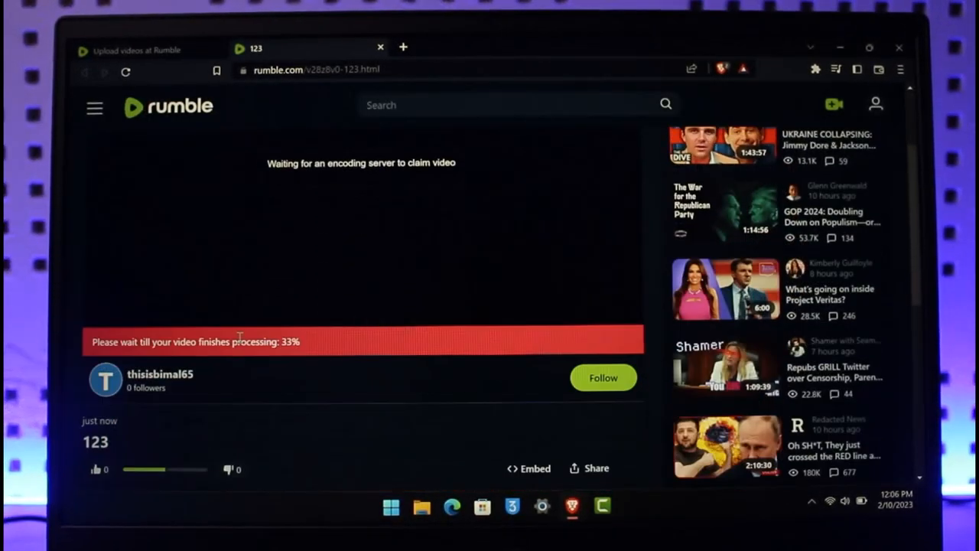
mouse_move(341, 346)
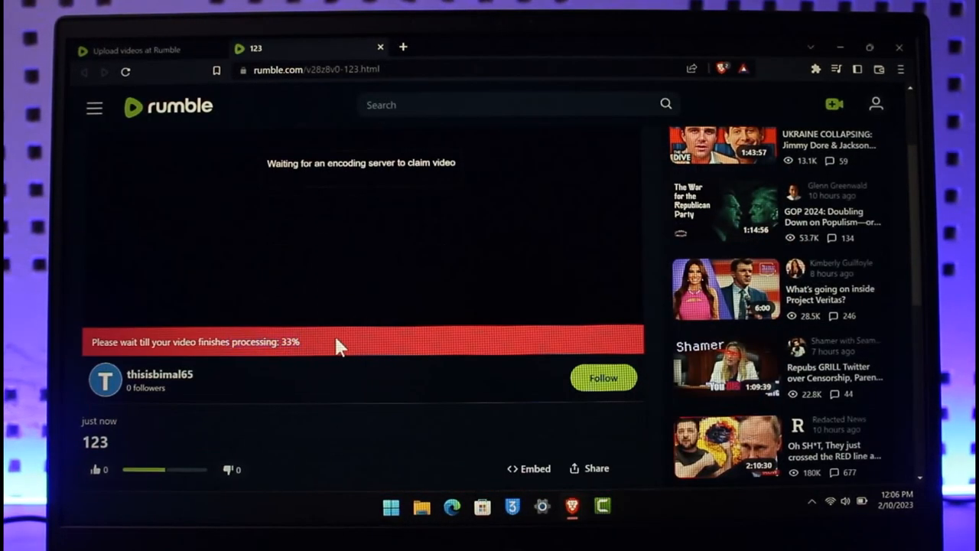
click(138, 49)
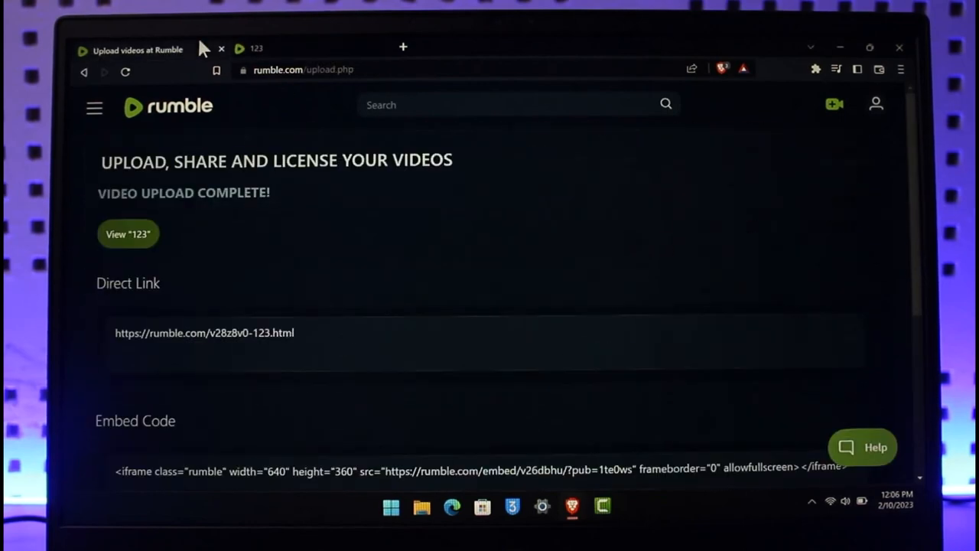
Switch to All Videos, close the upload page, and delete video 123 from its actions menu
click(257, 48)
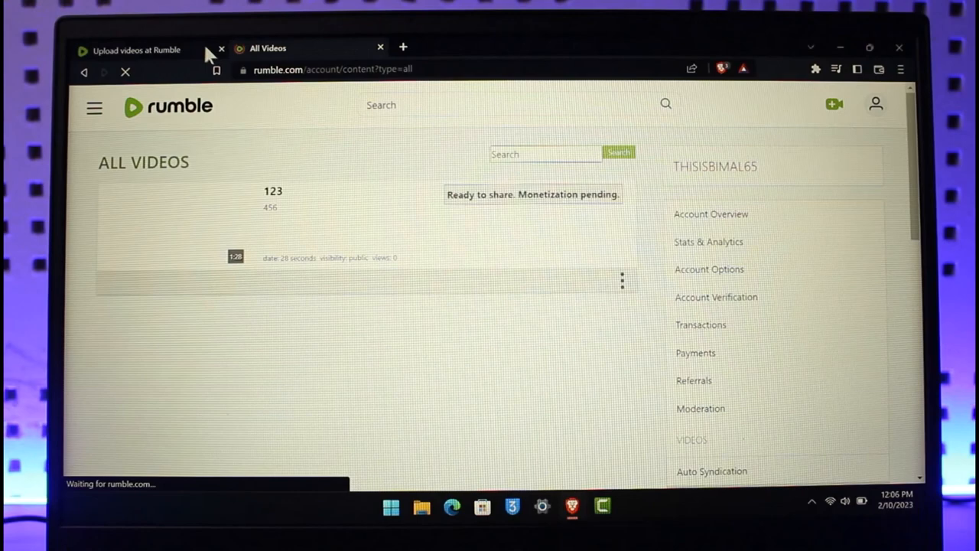
click(221, 49)
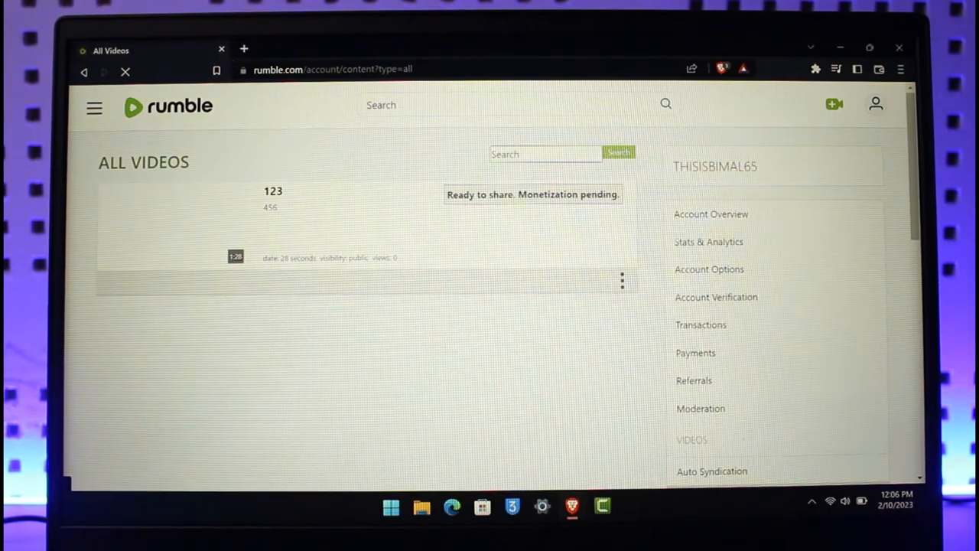
click(622, 280)
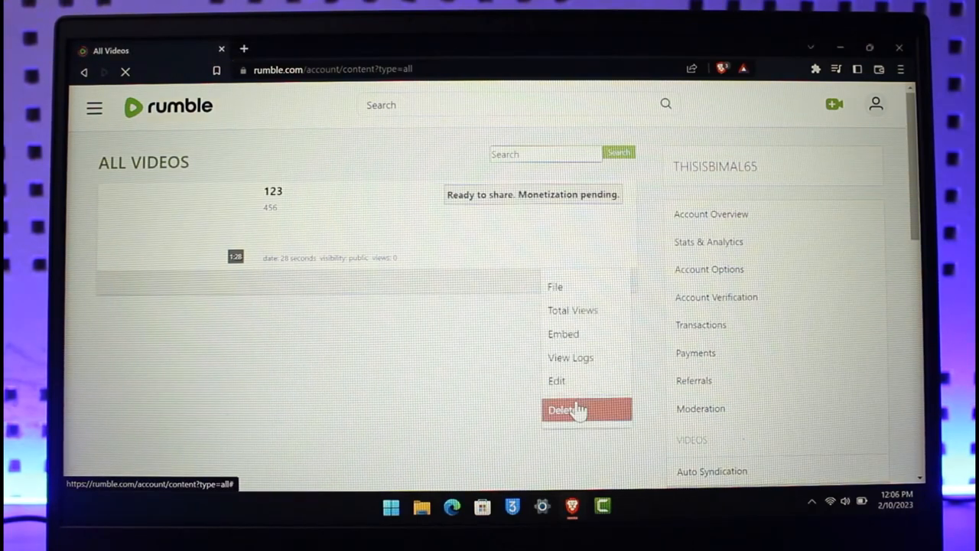
click(567, 410)
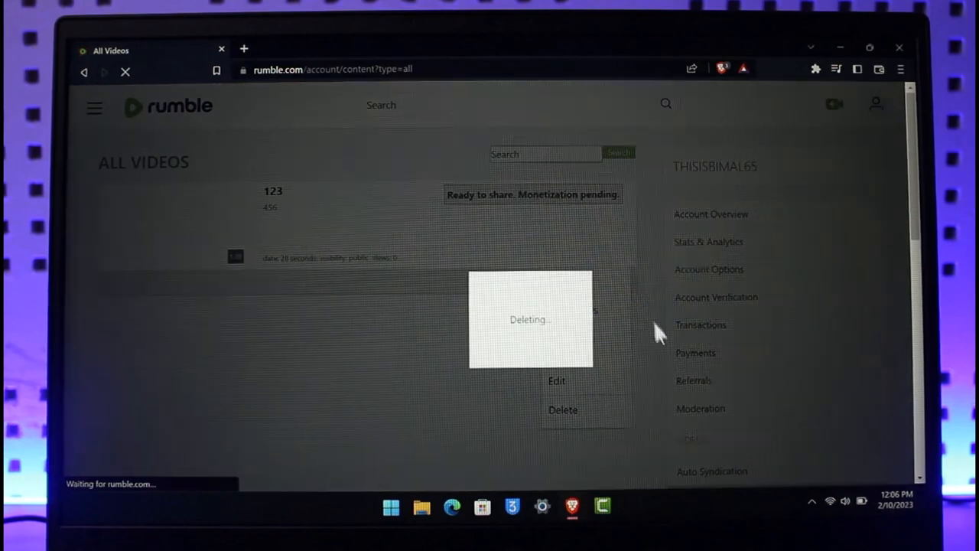